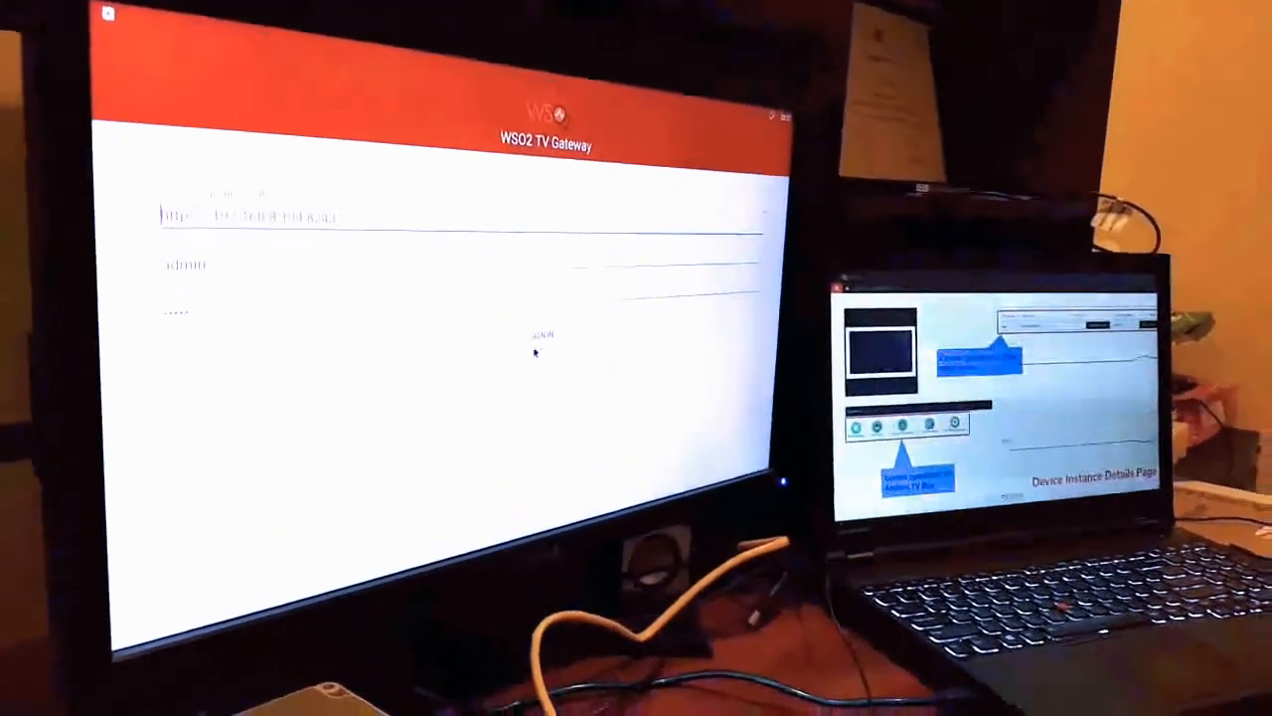
Step: Sign the TV gateway in to the IoT Server as admin
{"action": "left_click", "coordinate": [537, 335]}
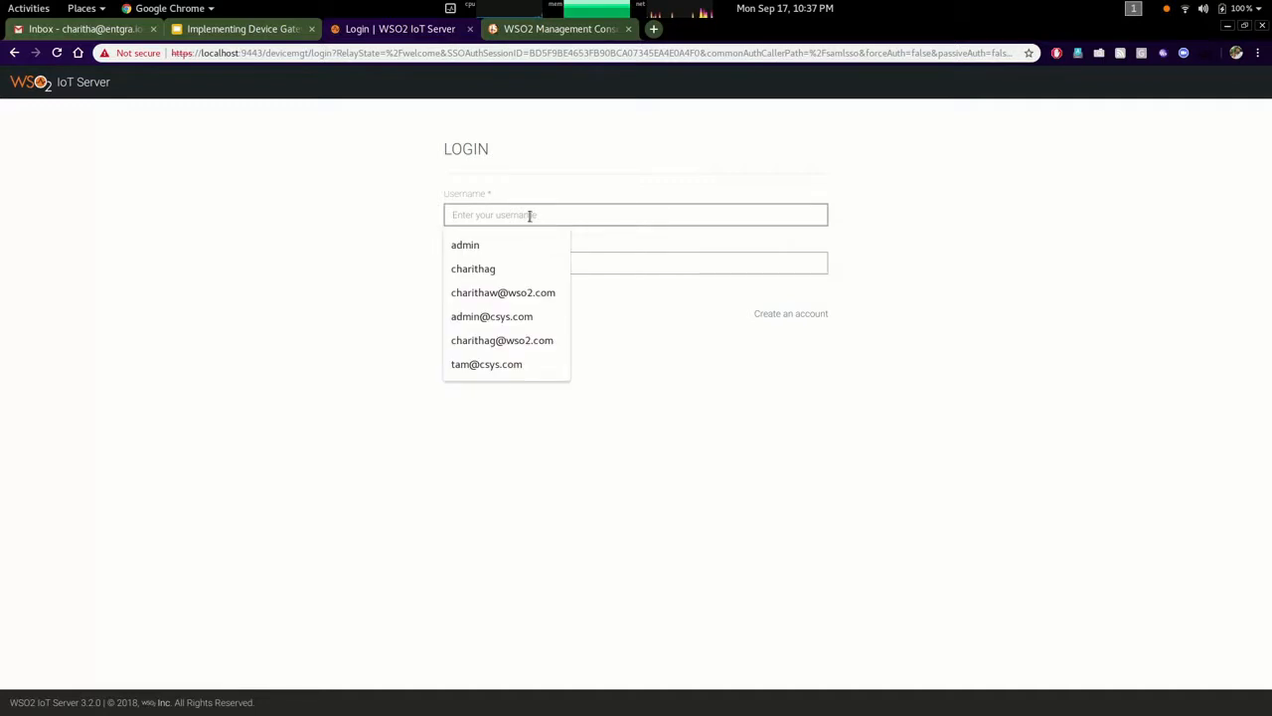
Step: Log in to the IoT Server console as admin
{"action": "type", "text": "admin"}
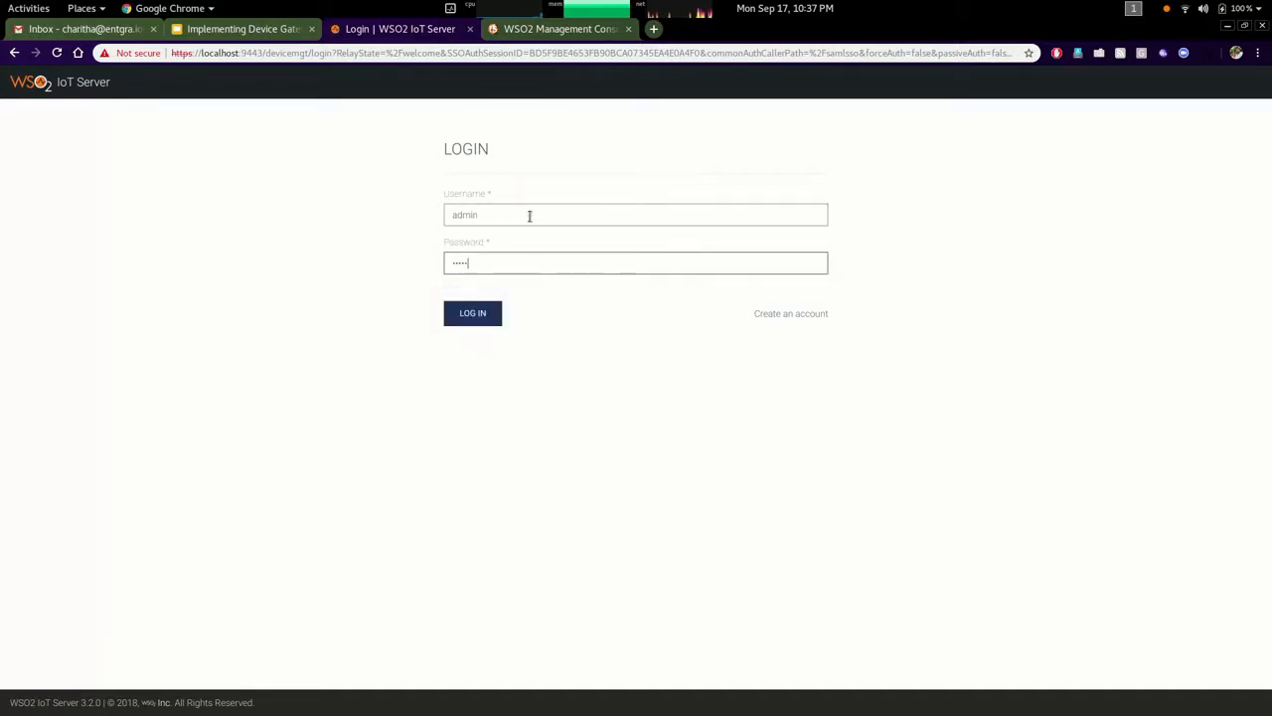
{"action": "left_click", "coordinate": [472, 312]}
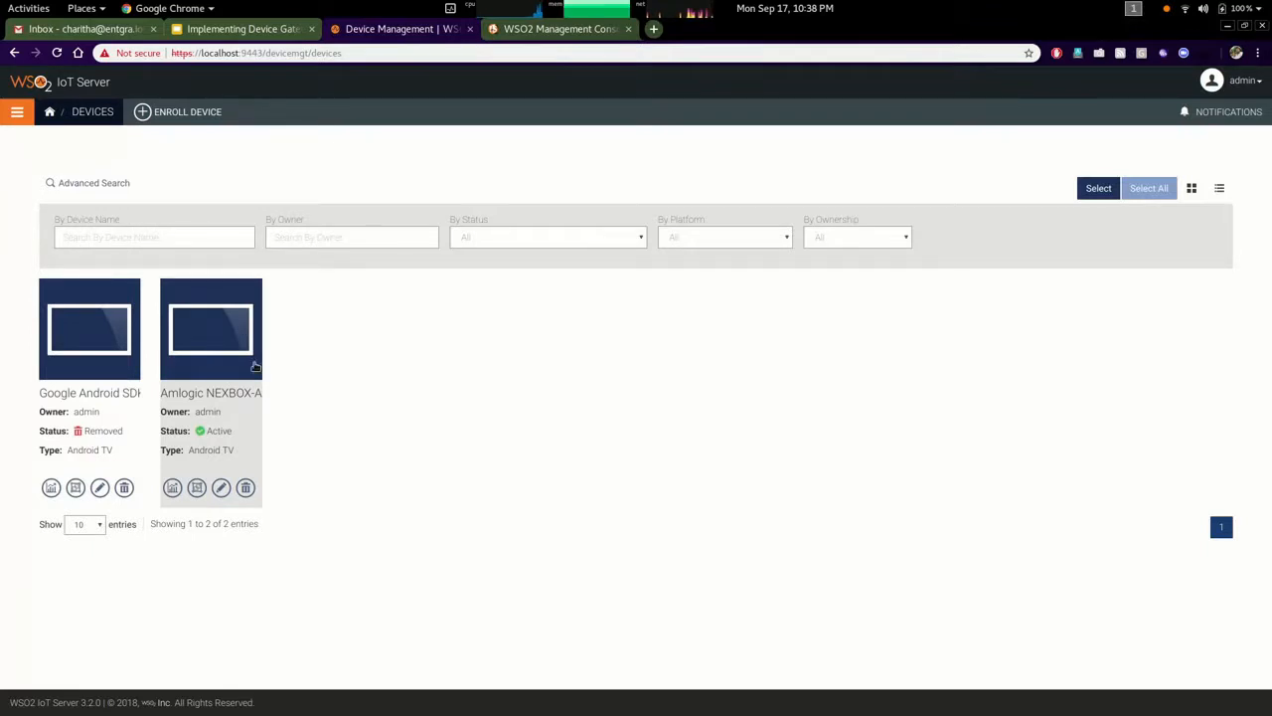
{"action": "mouse_move", "coordinate": [326, 369]}
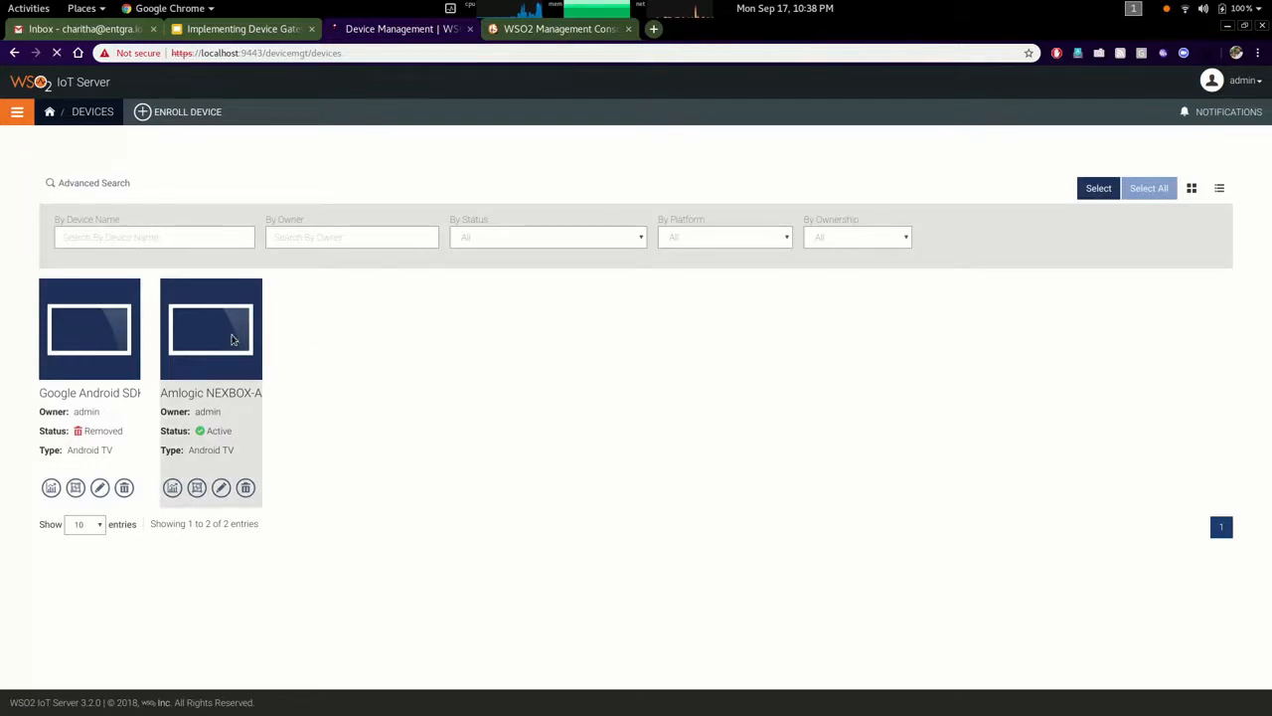
Step: Open the Amlogic NEXBOX Android TV device's details page
{"action": "left_click", "coordinate": [210, 328]}
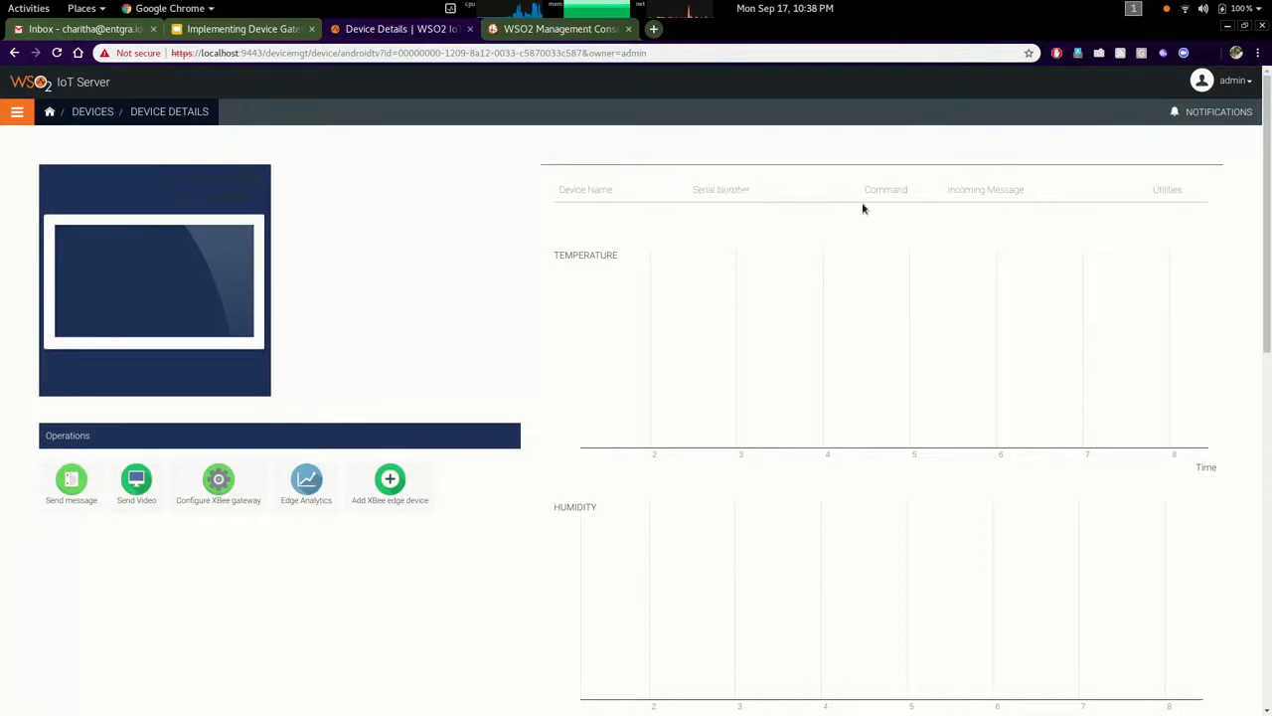
{"action": "mouse_move", "coordinate": [1139, 223]}
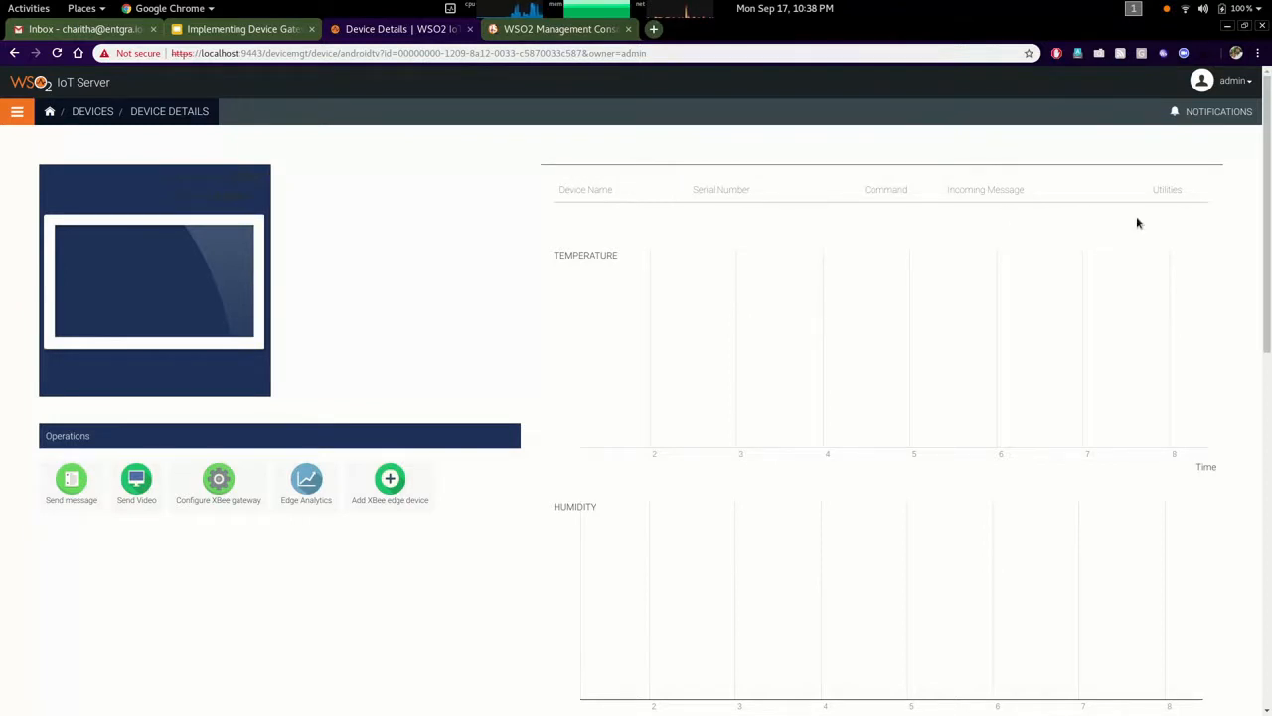
{"action": "mouse_move", "coordinate": [482, 467]}
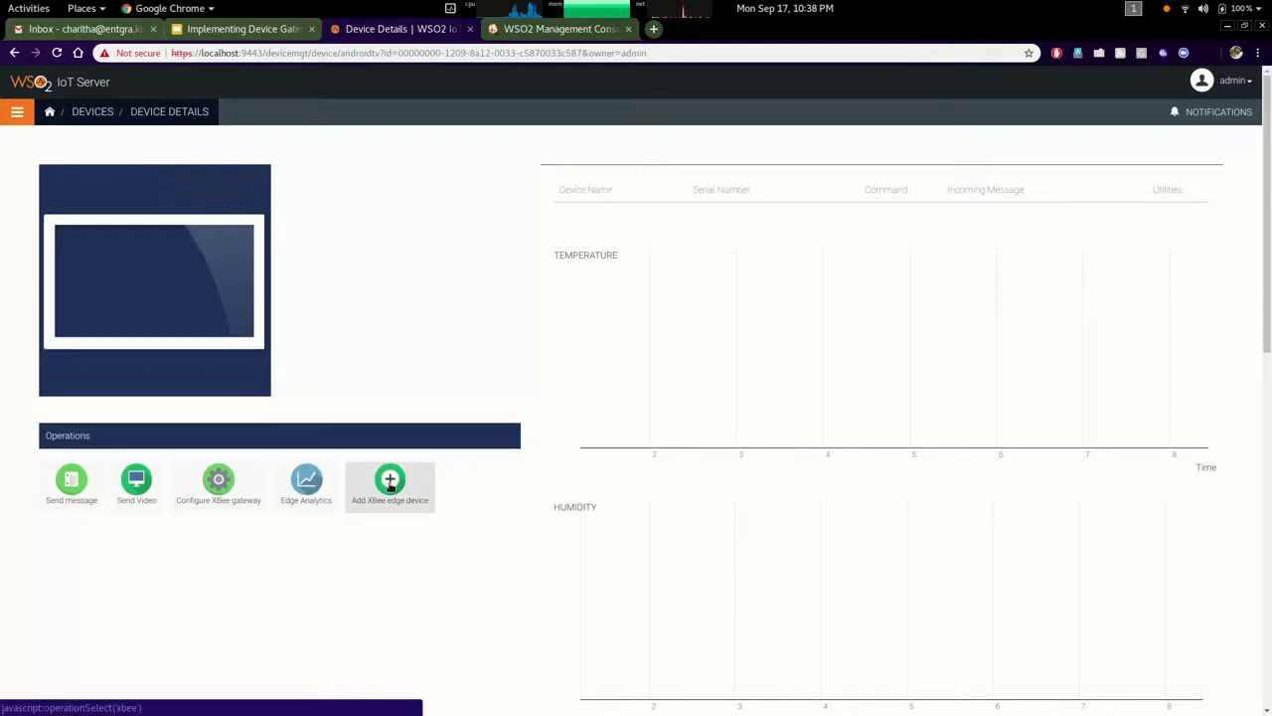
Step: Send XBee edge device Edge1, serial 0013A20040C04F0B, to the gateway
{"action": "left_click", "coordinate": [389, 479]}
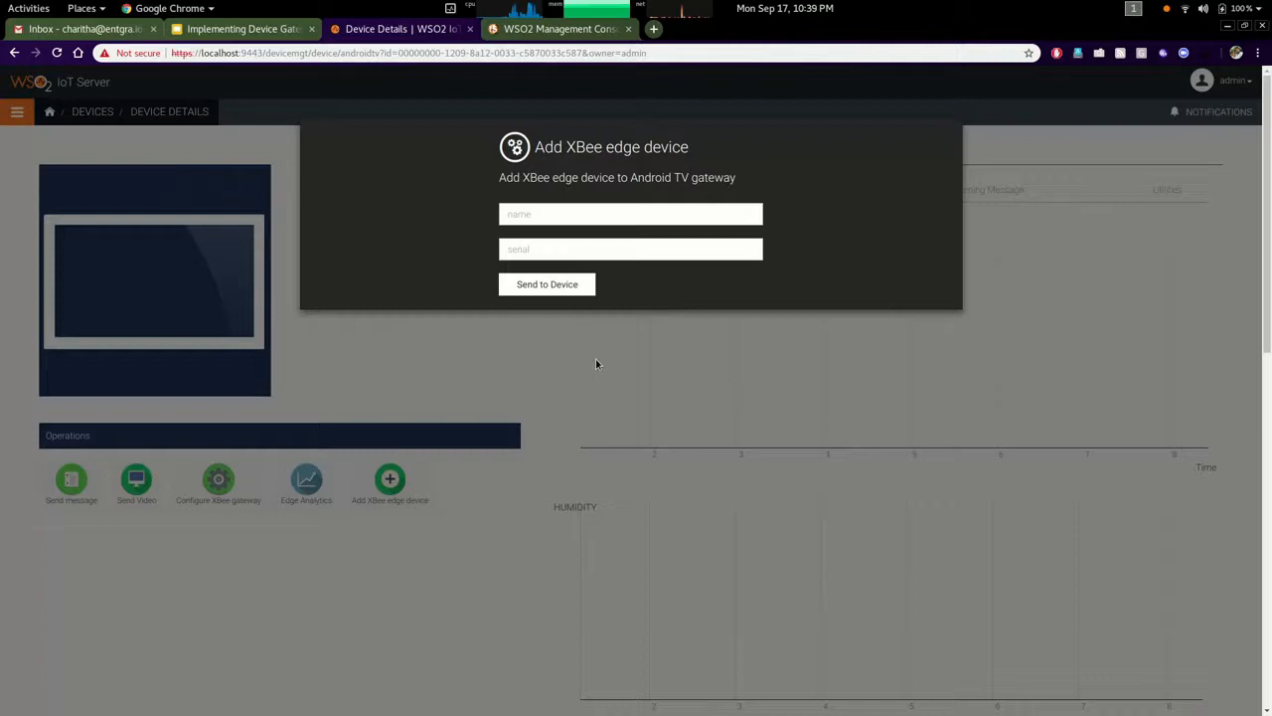
{"action": "left_click", "coordinate": [630, 214]}
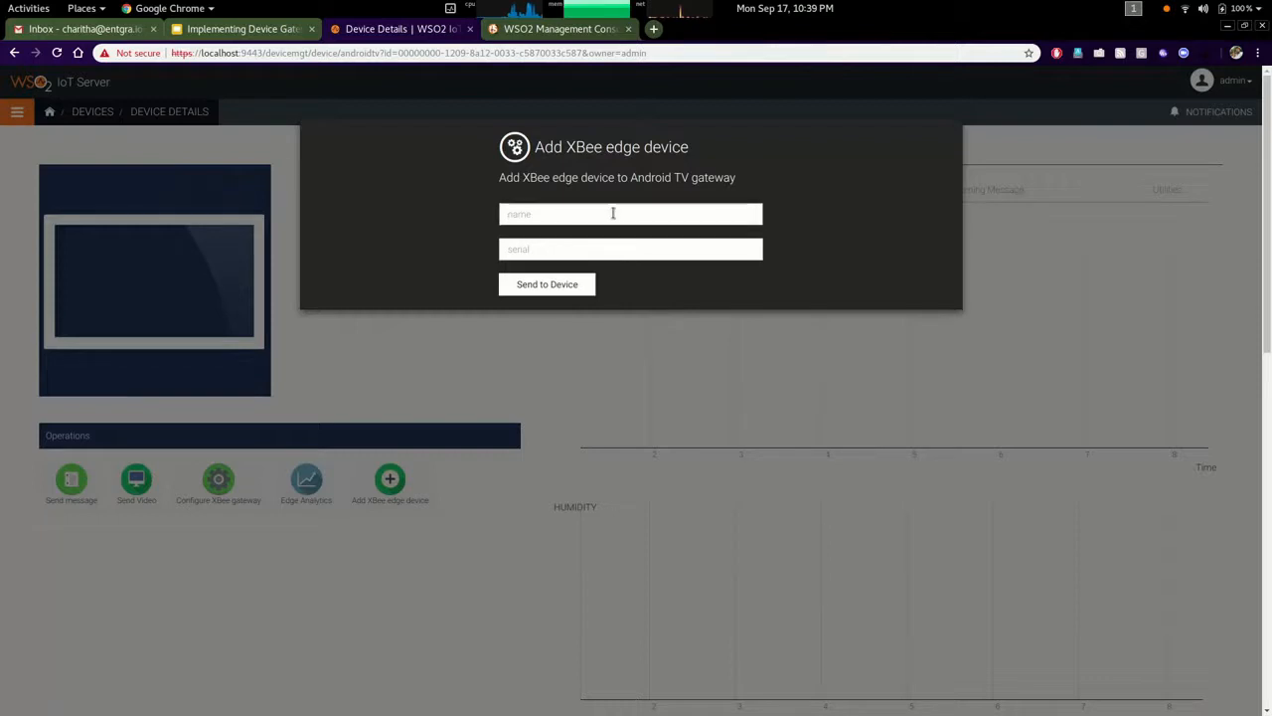
{"action": "type", "text": "E"}
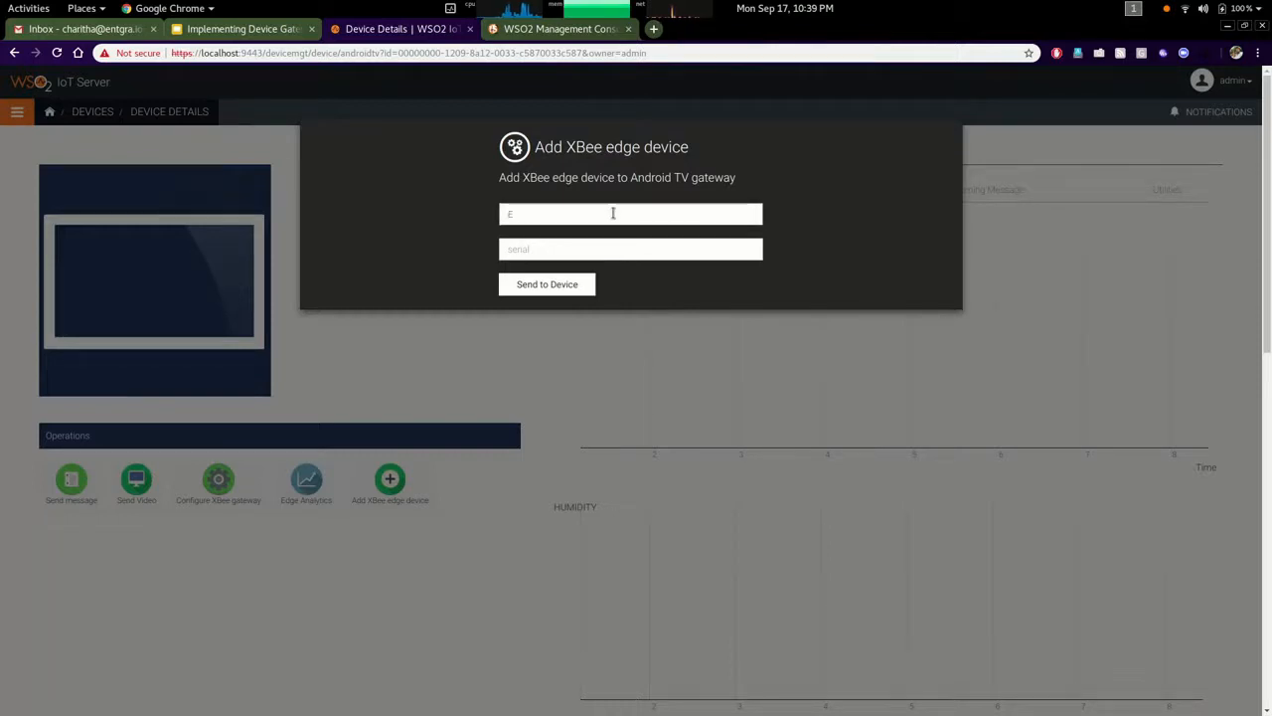
{"action": "type", "text": "Edge1"}
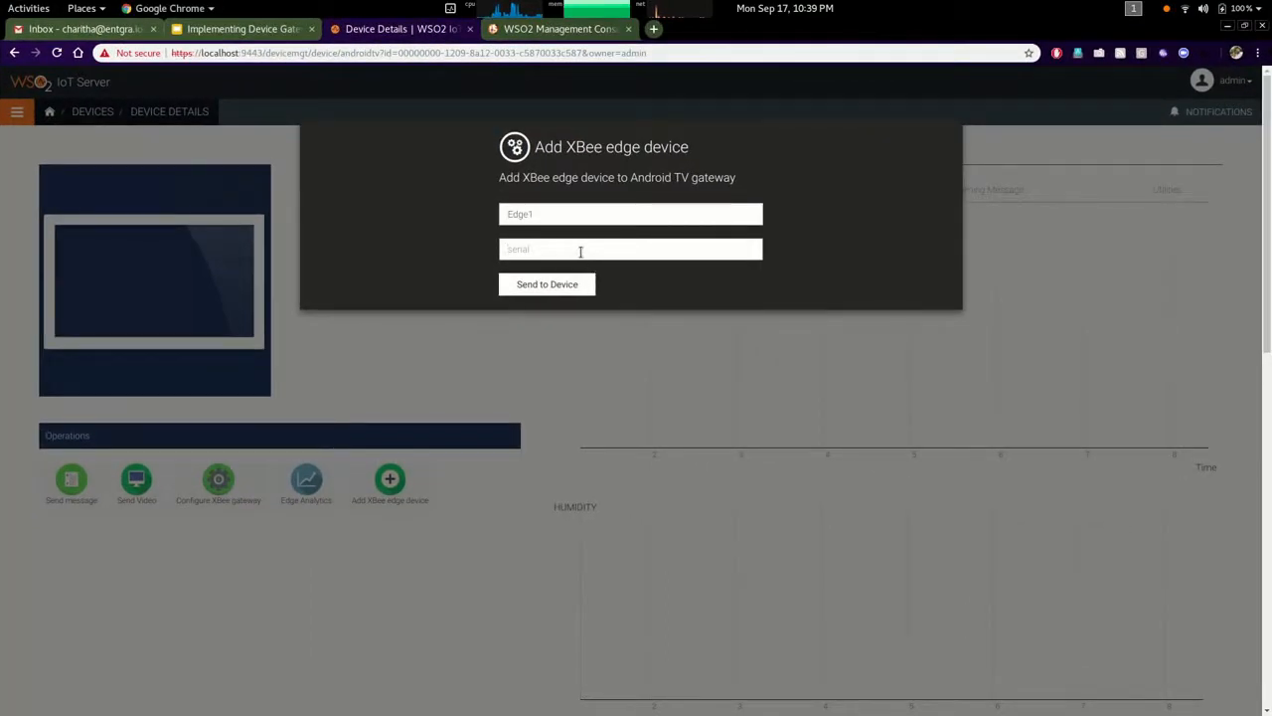
{"action": "type", "text": "0013A20040C04F0B"}
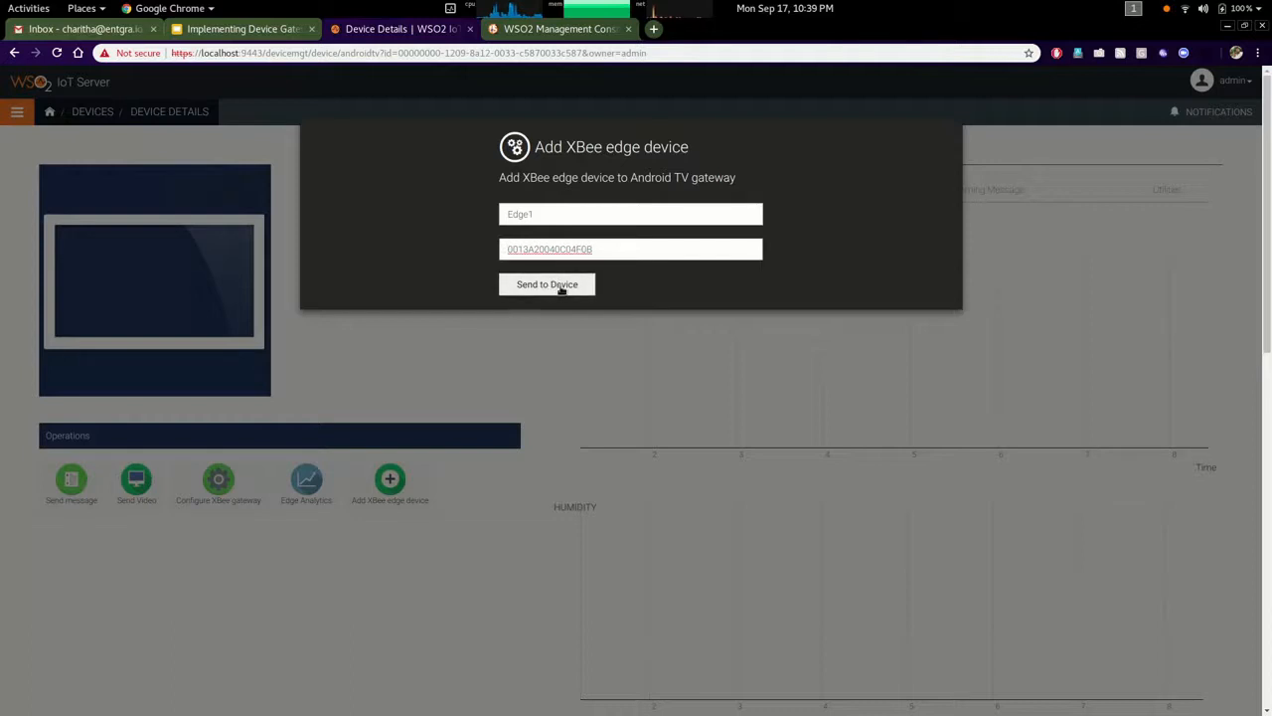
{"action": "left_click", "coordinate": [546, 284]}
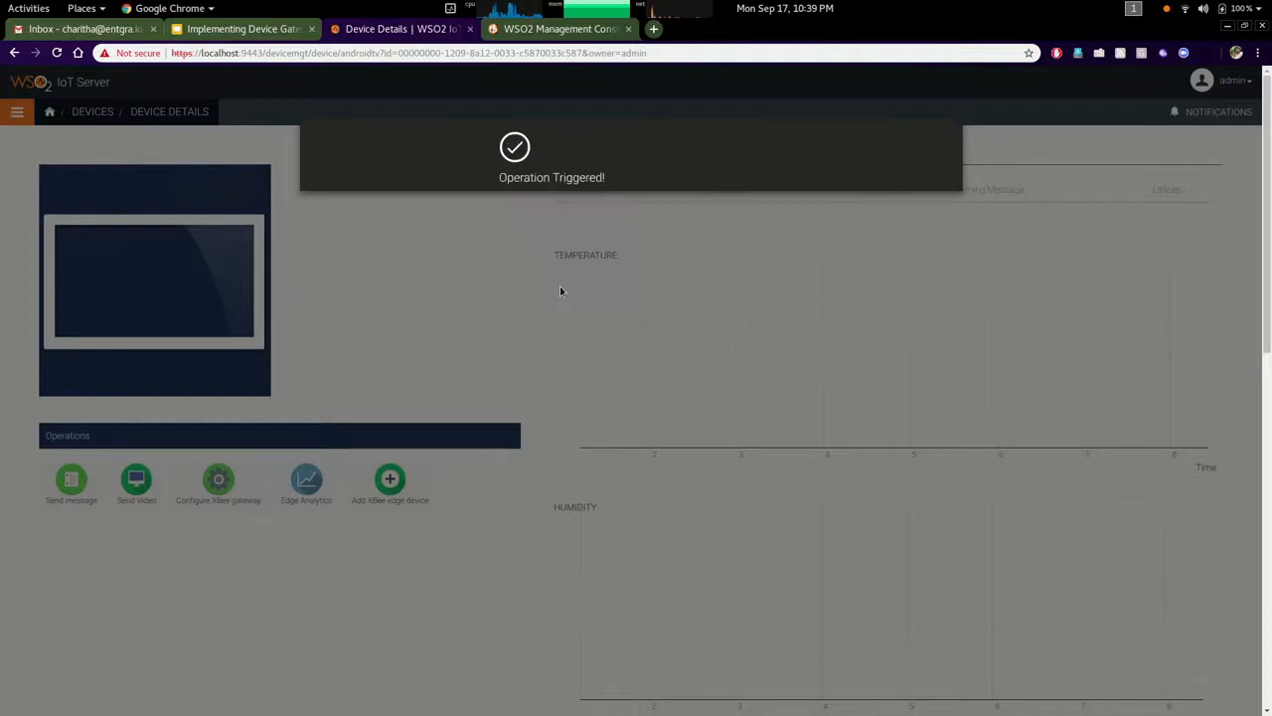
{"action": "mouse_move", "coordinate": [802, 285]}
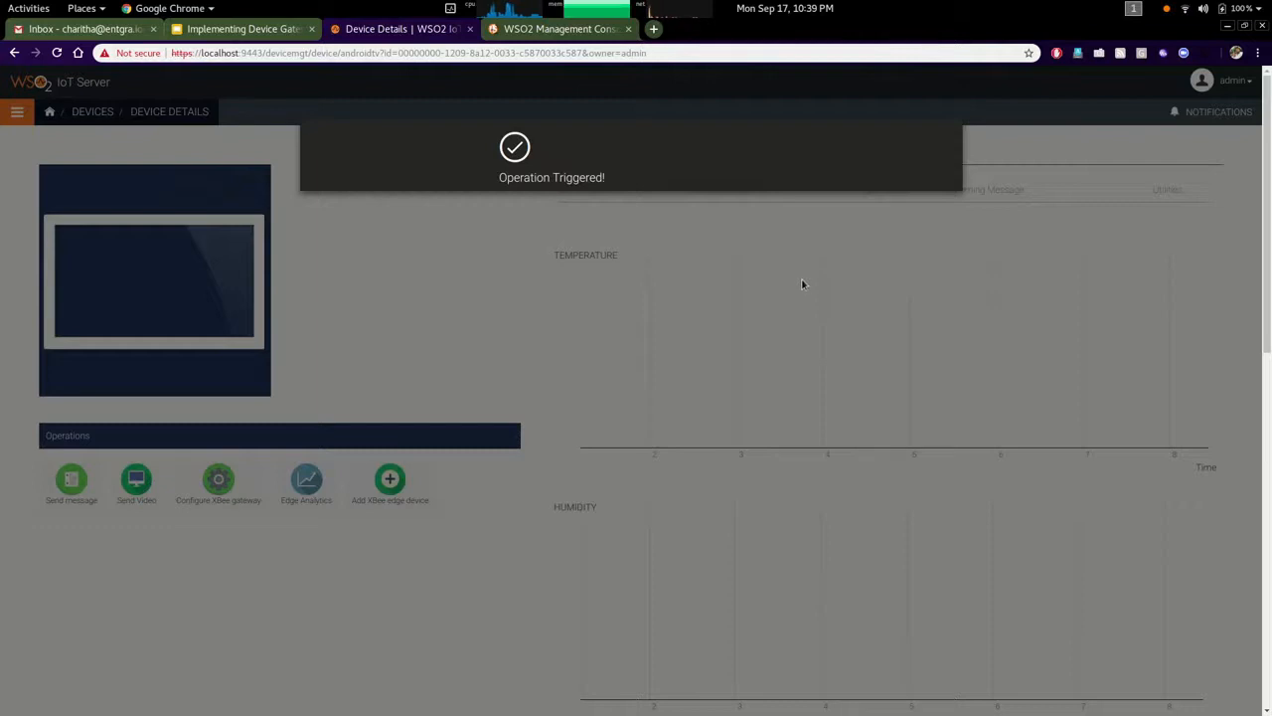
{"action": "mouse_move", "coordinate": [529, 226]}
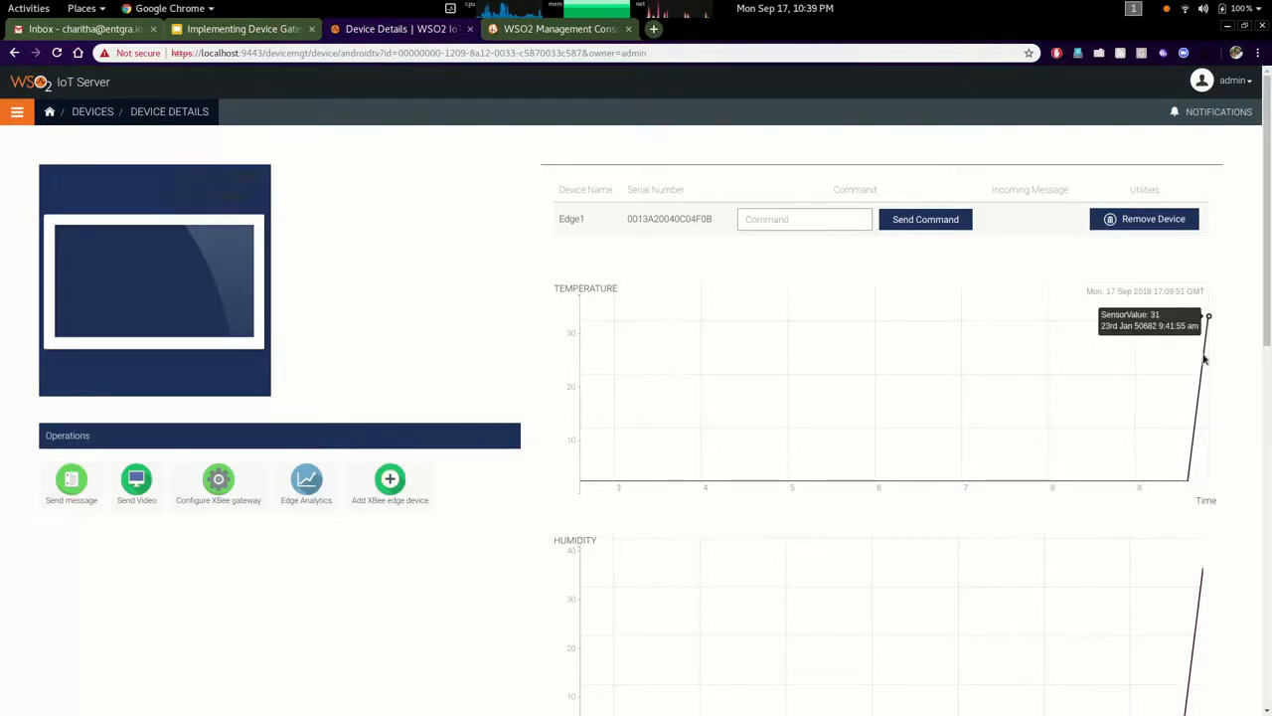
{"action": "scroll", "scroll_direction": "down", "scroll_amount": 3}
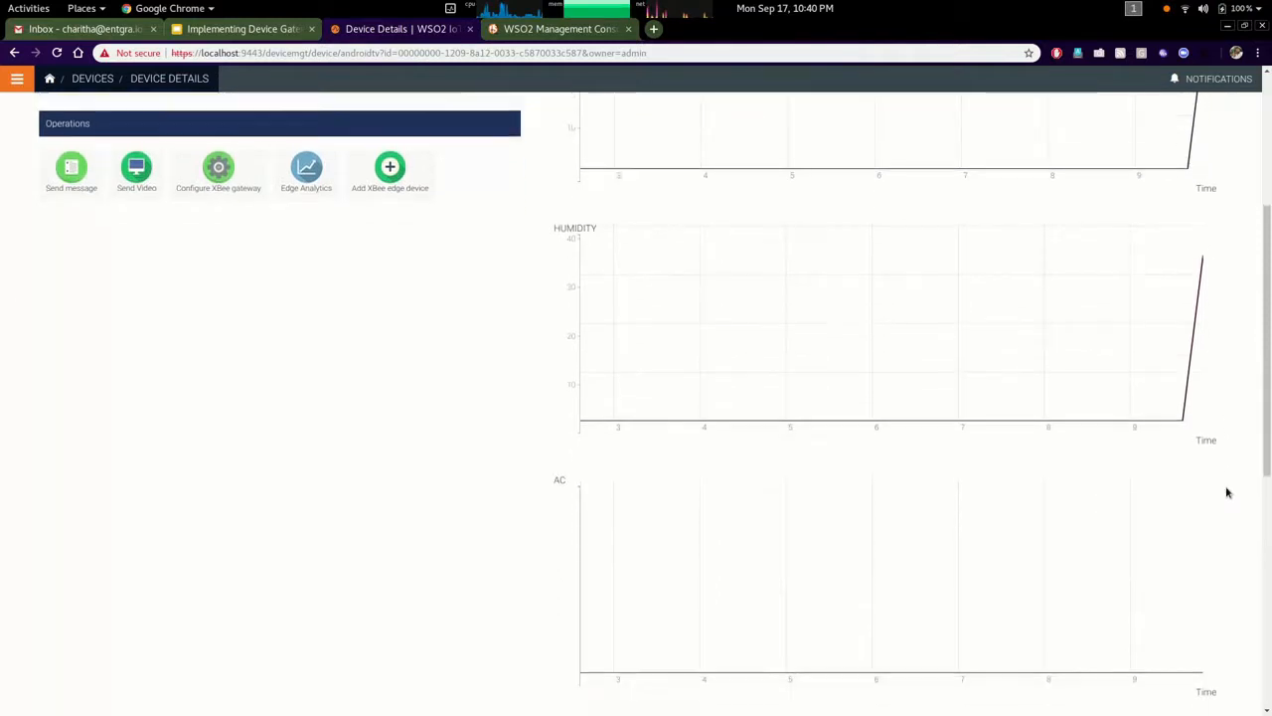
{"action": "scroll", "scroll_direction": "down", "scroll_amount": 3}
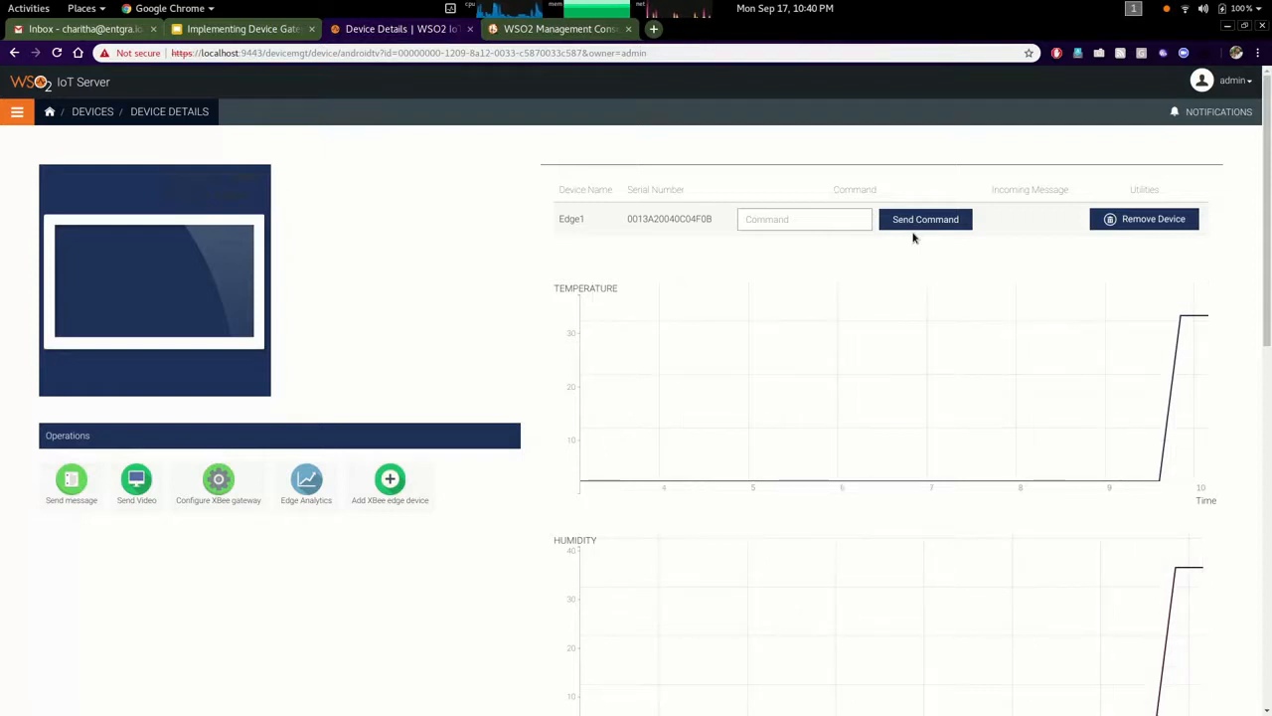
Step: Enter 'LON' in Edge1's command field
{"action": "left_click", "coordinate": [805, 219]}
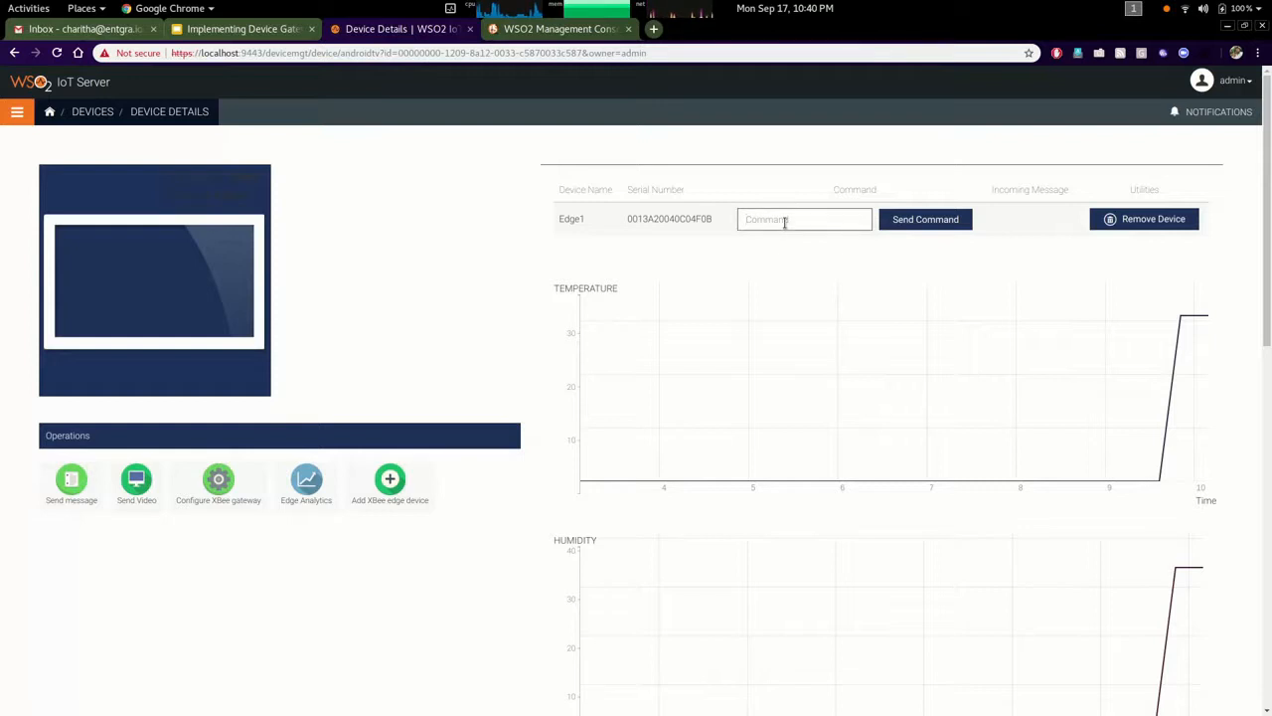
{"action": "type", "text": "LON"}
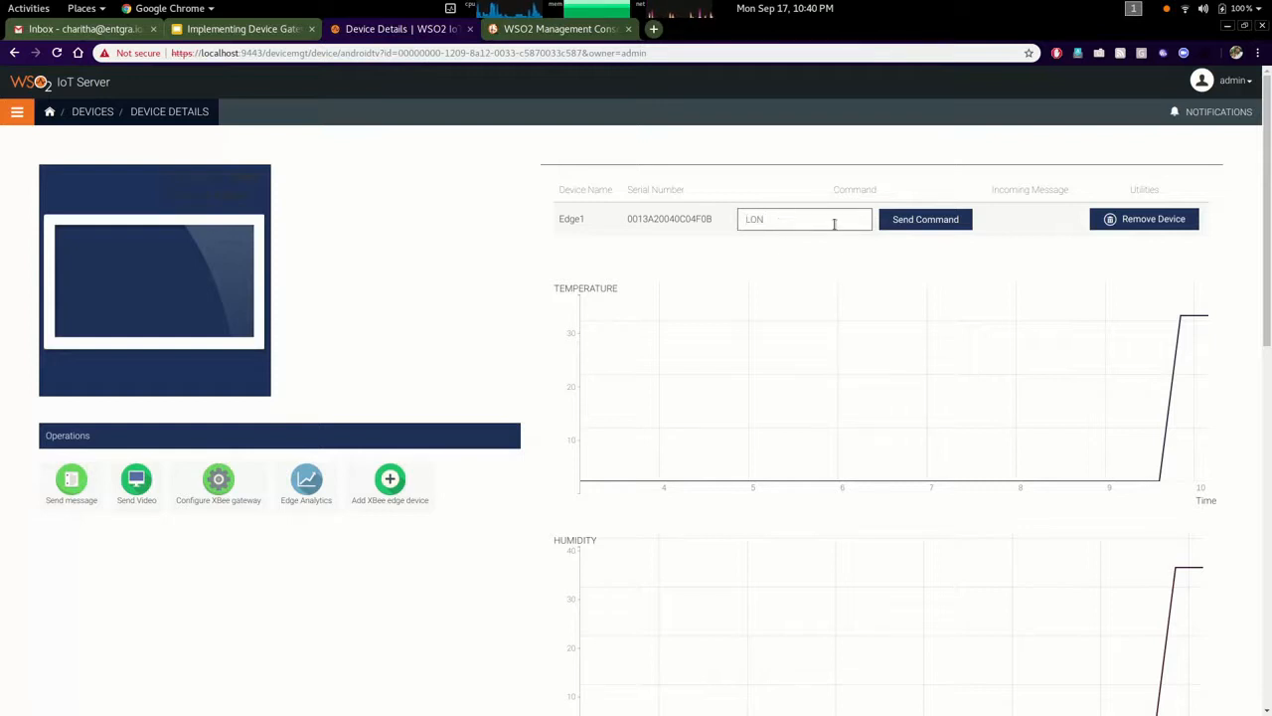